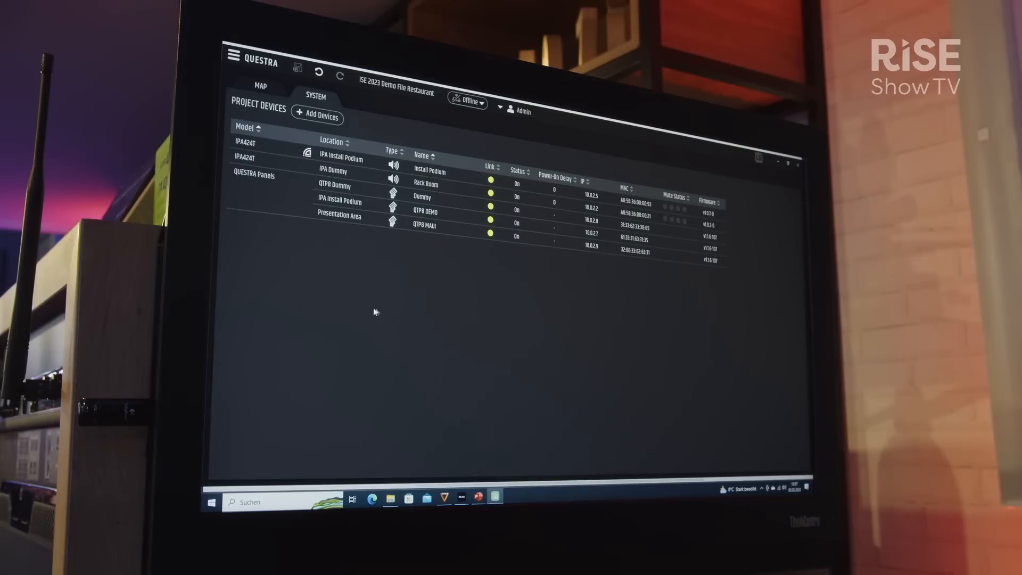
mouse_move(339, 239)
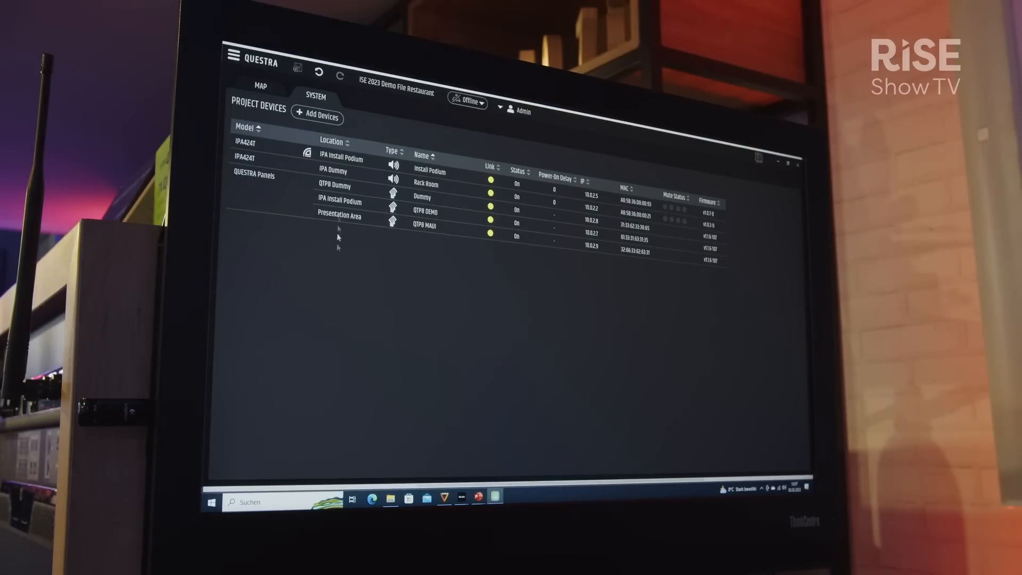
- Open the IPA412T amplifier's dashboard from the Project Devices list
left_click(317, 116)
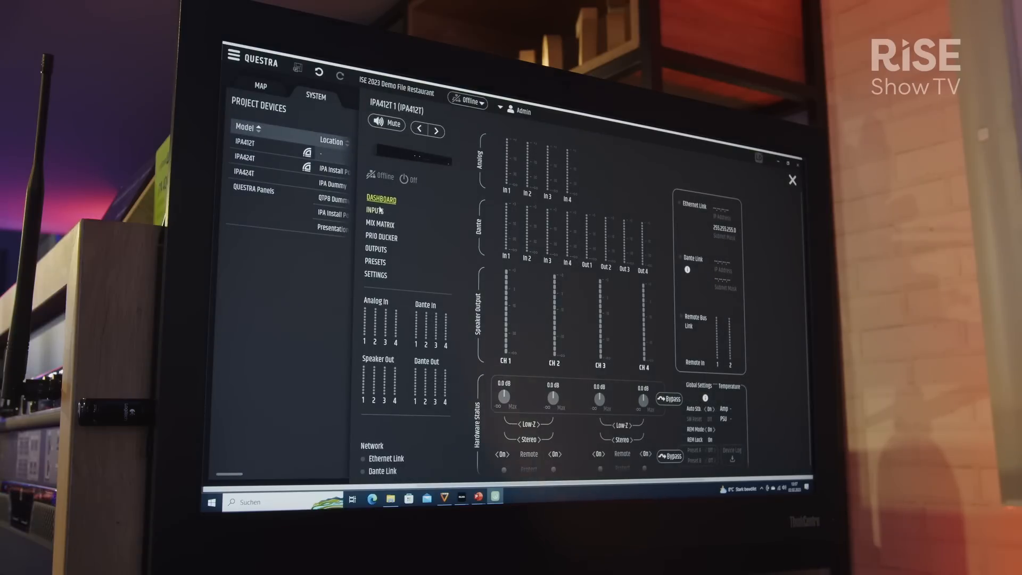
- Rename analog Input 1 to 'cd', then browse the Dante, remote and signal generator input pages
left_click(374, 211)
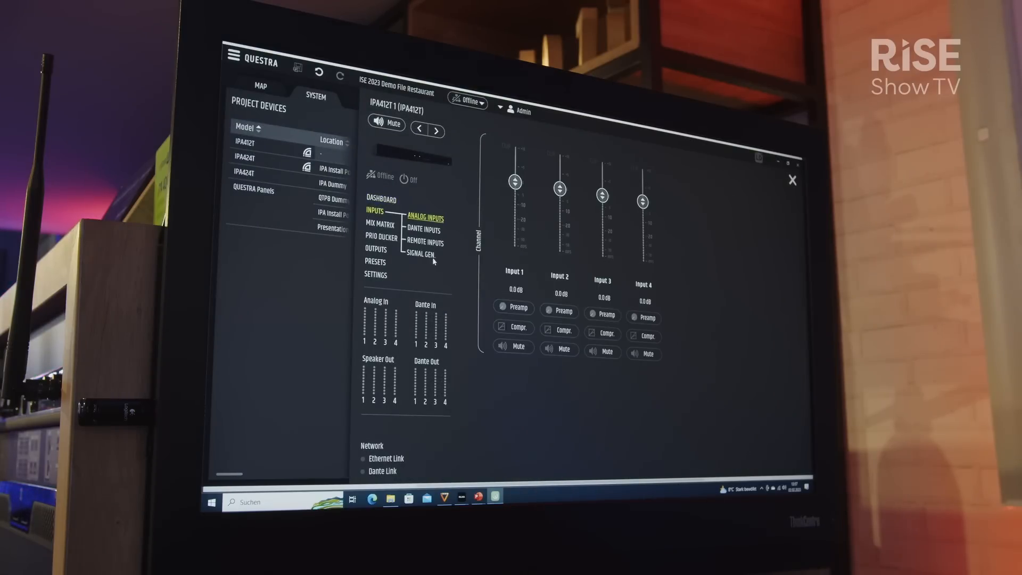
double_click(514, 272)
type("cd")
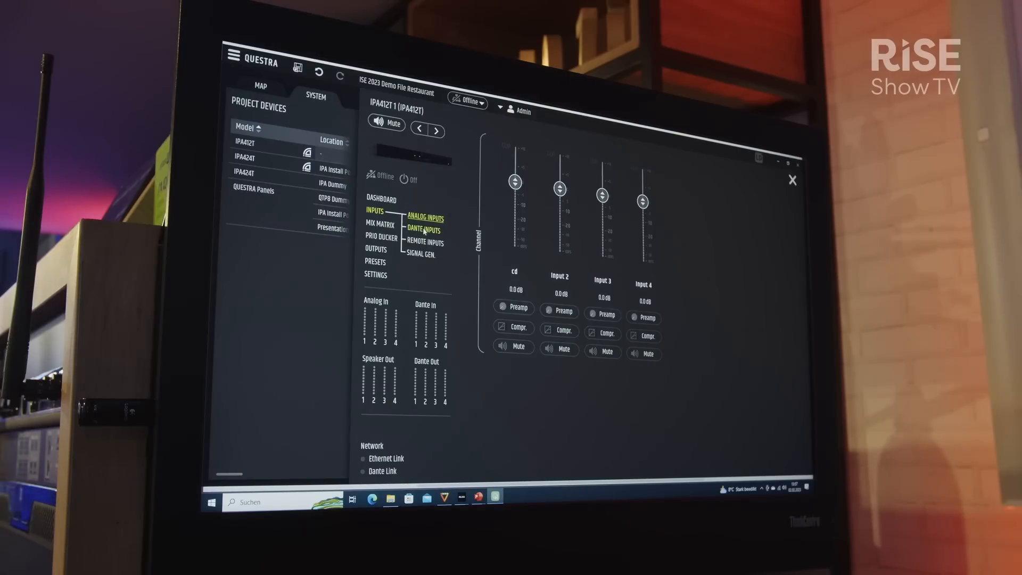
left_click(424, 230)
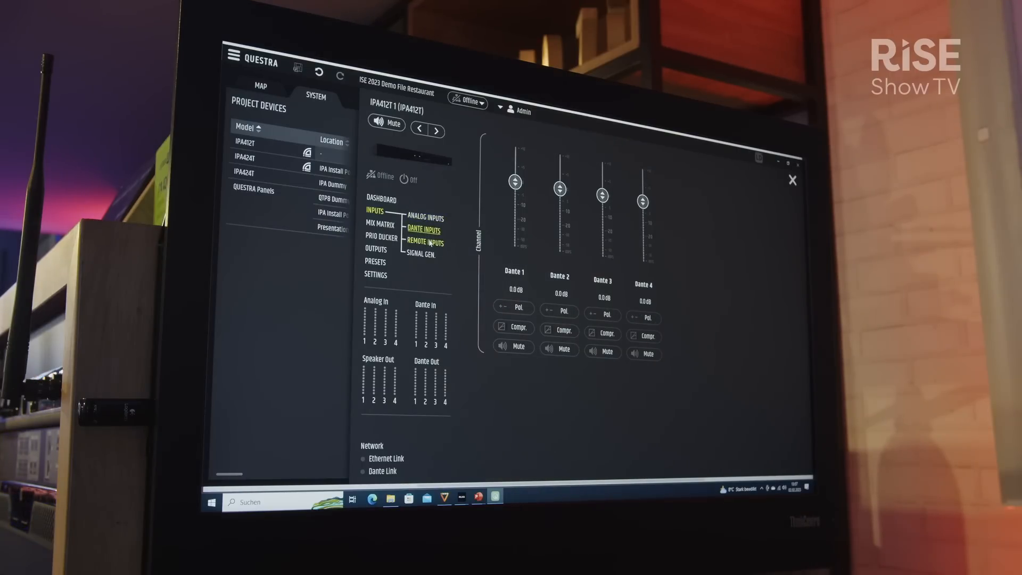
left_click(425, 243)
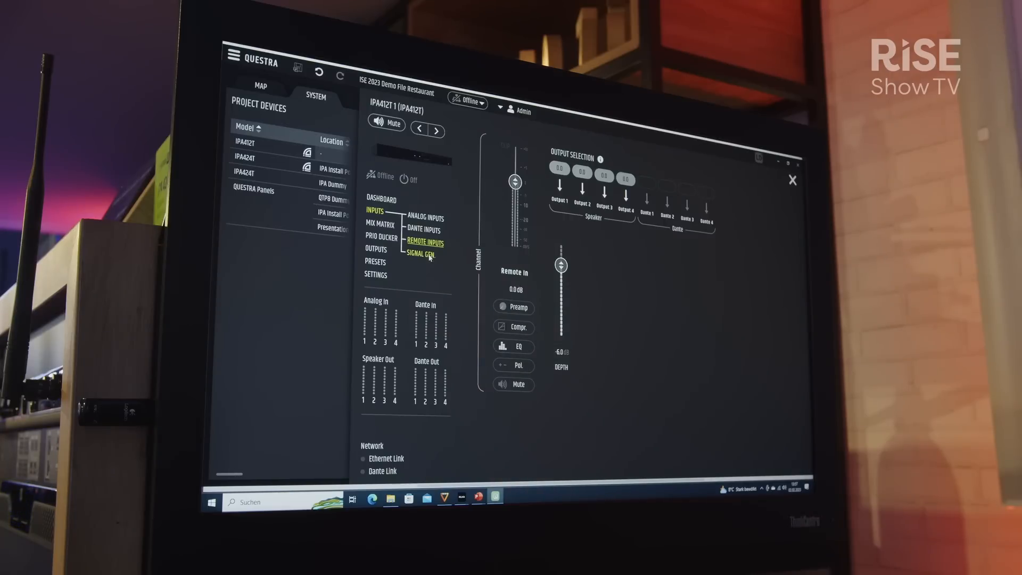
left_click(420, 254)
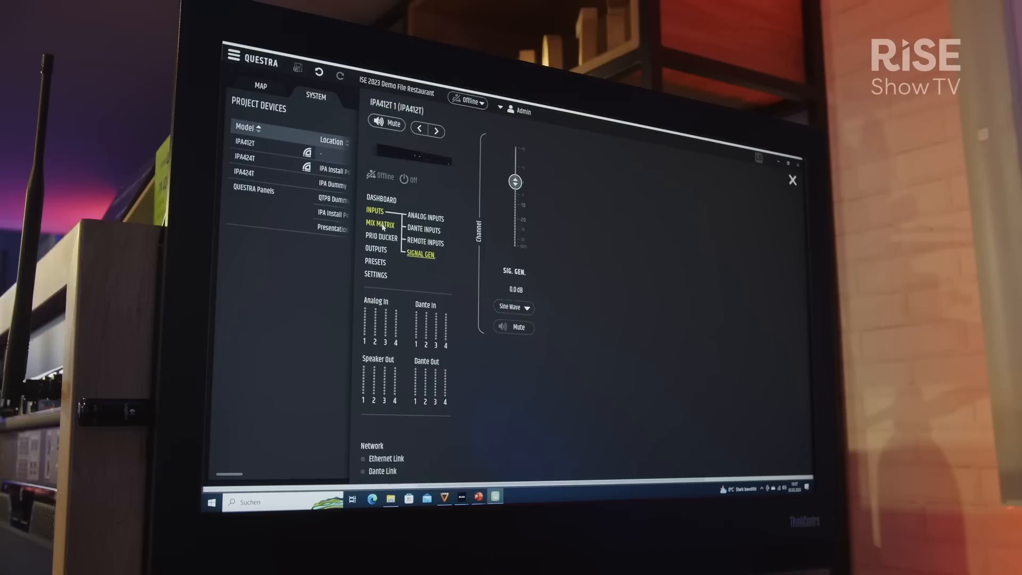
- Enable the Input 2 to Output 1 mix matrix crosspoint and start a partial preset from that row
left_click(380, 225)
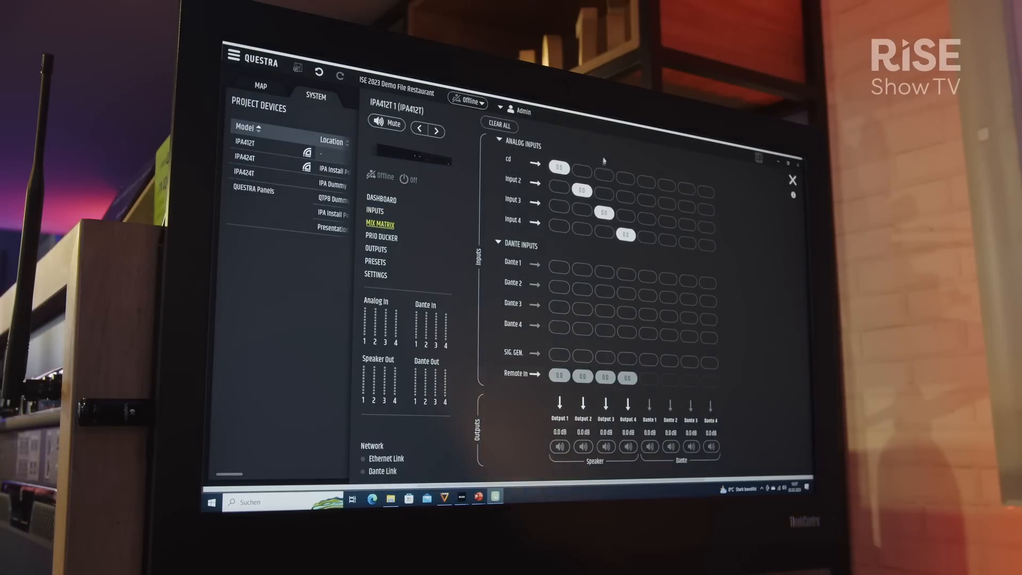
left_click(581, 168)
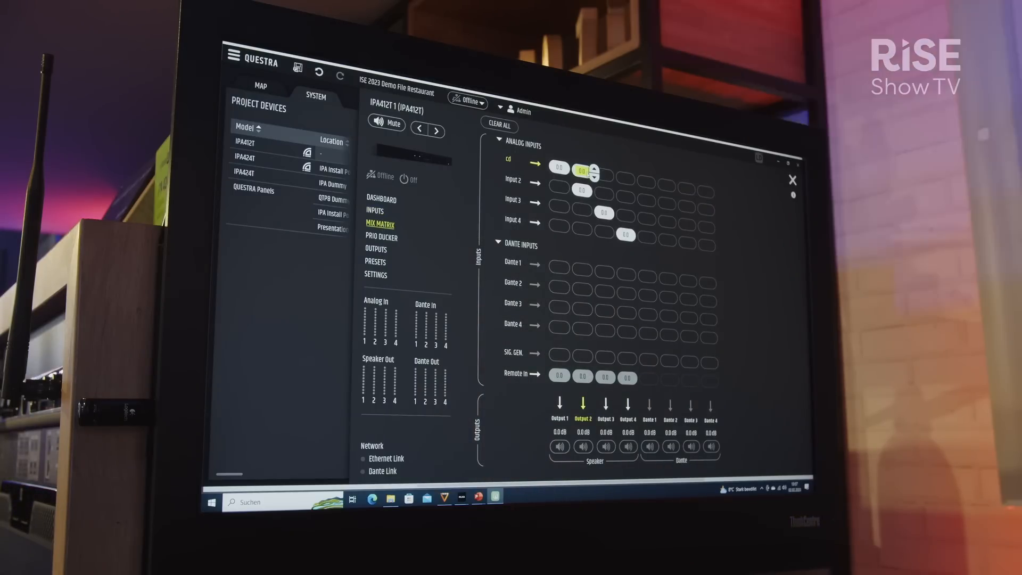
left_click(603, 176)
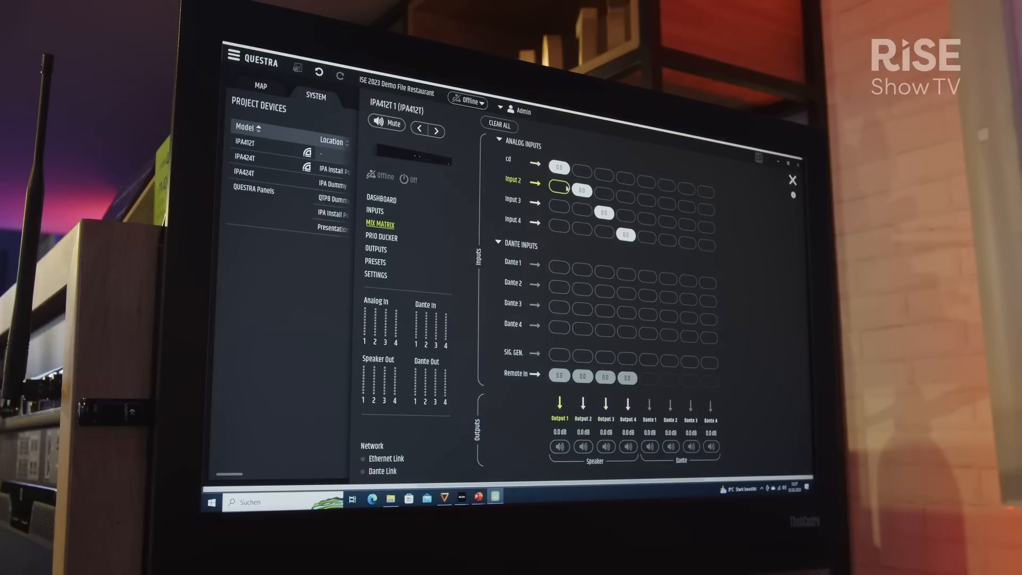
right_click(563, 188)
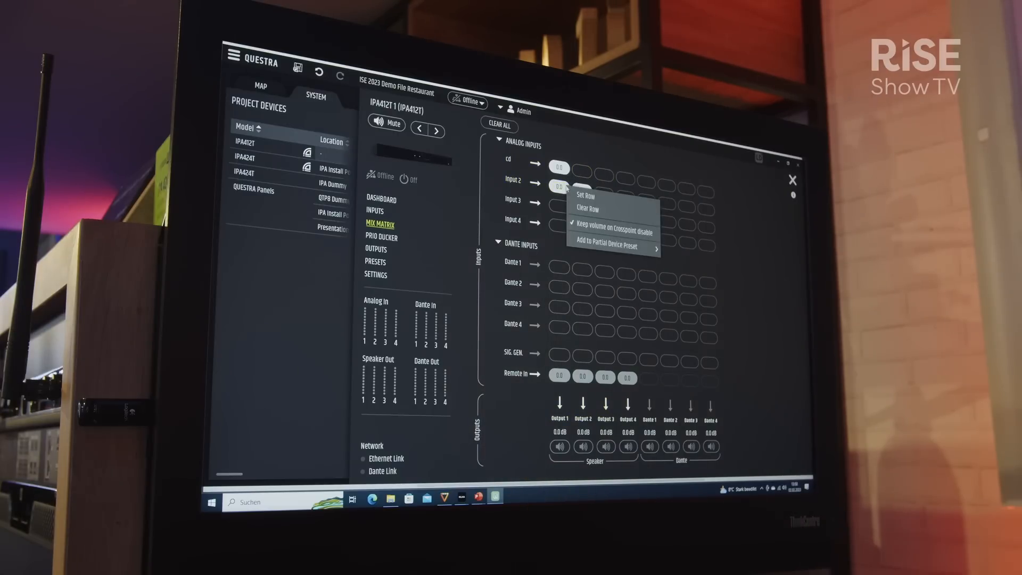
mouse_move(610, 249)
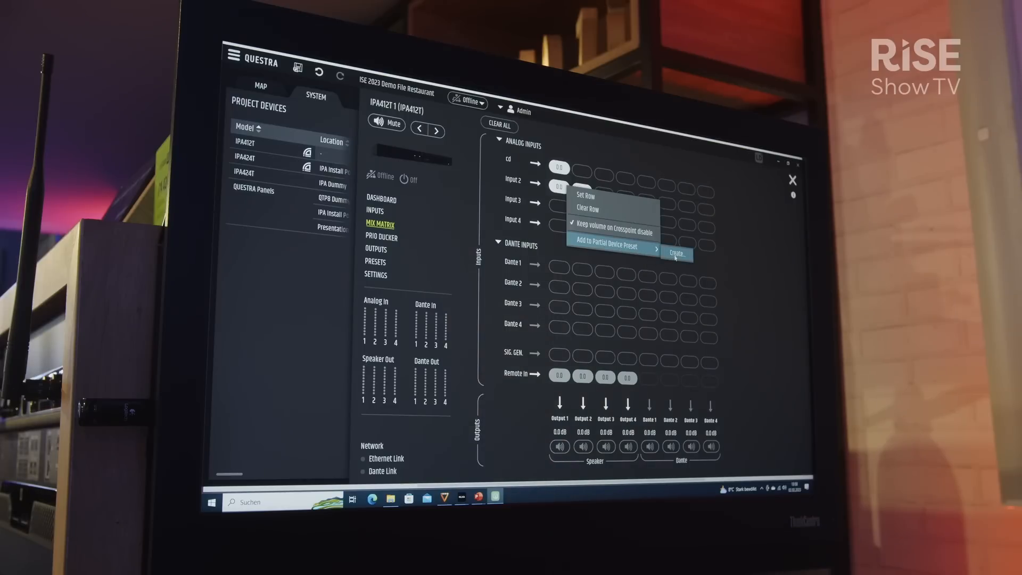
left_click(678, 253)
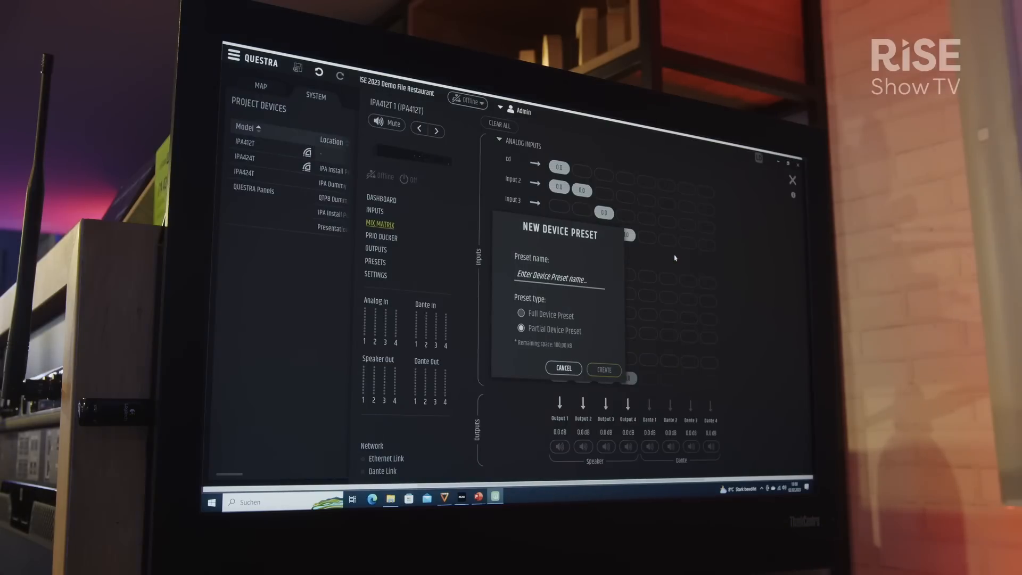
- Create the partial preset 'IN2 to All' and view it in the device presets list
type("IN2 to")
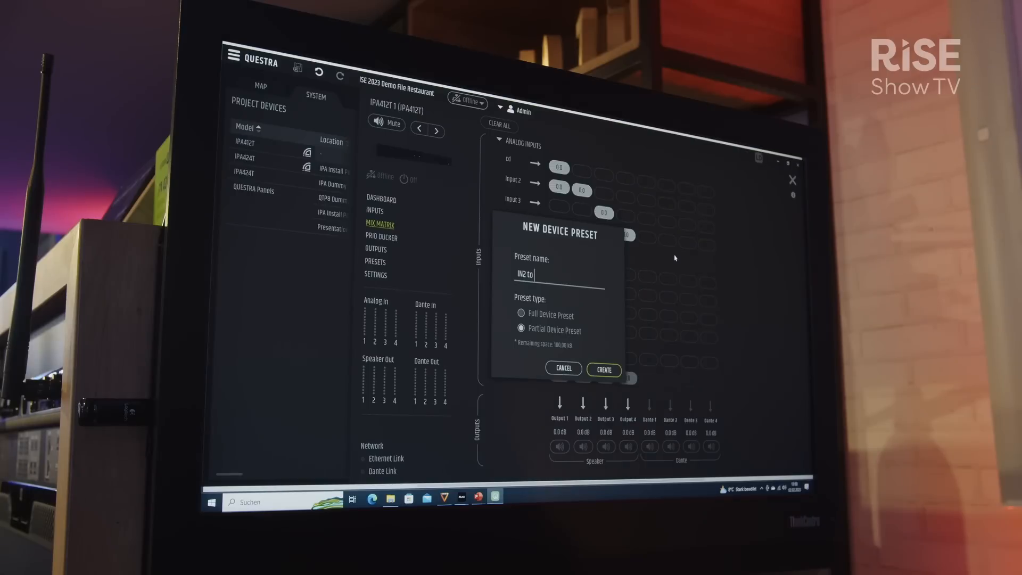
type("All")
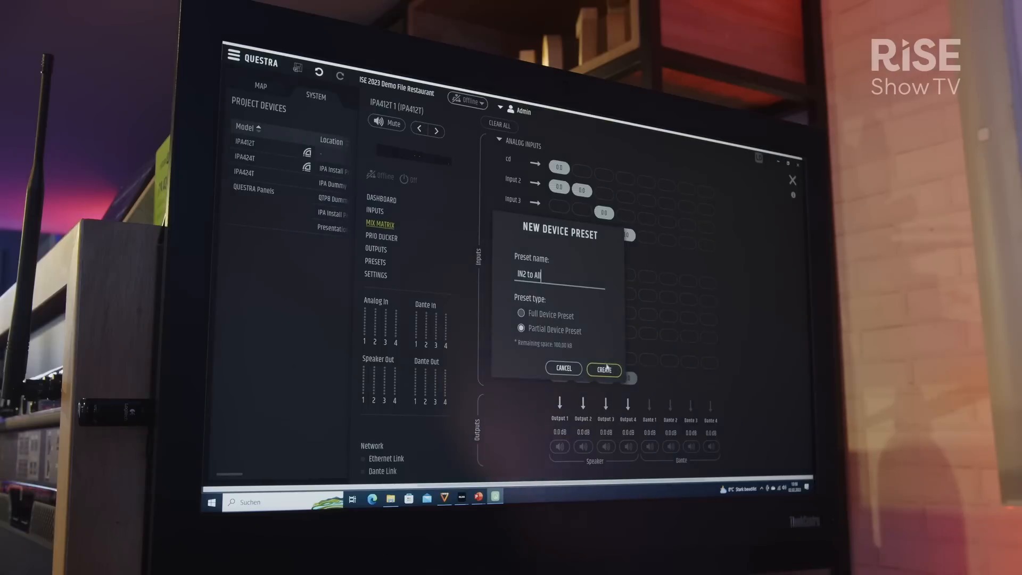
left_click(603, 369)
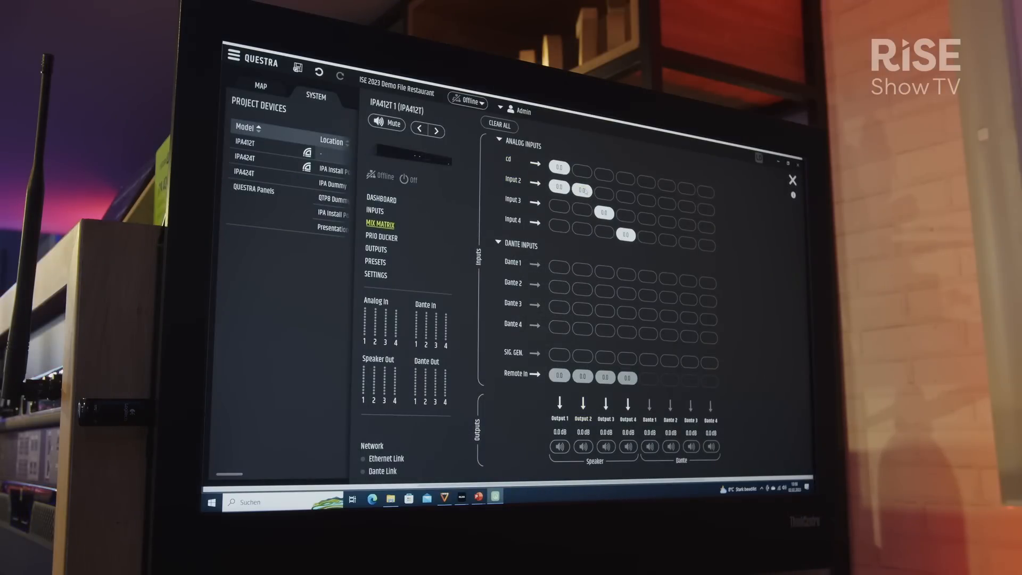
right_click(584, 191)
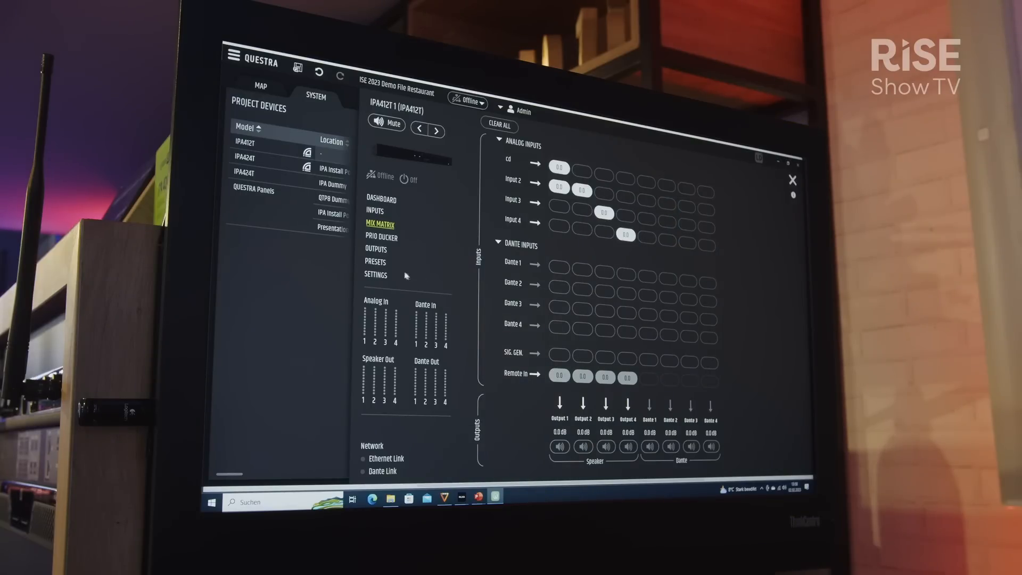
left_click(375, 261)
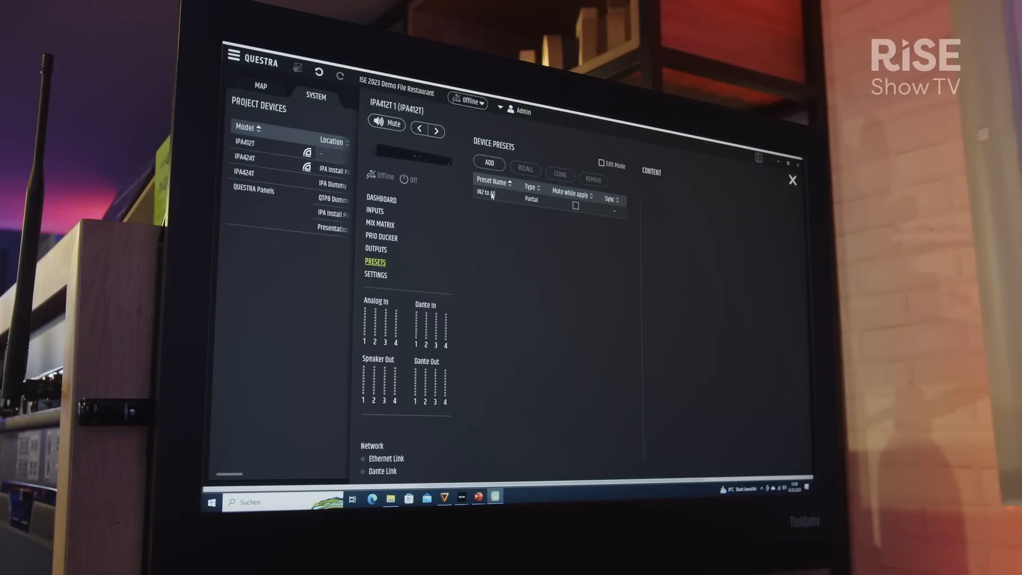
- Select the 'IN2 to All' preset and enable Edit Mode
left_click(492, 194)
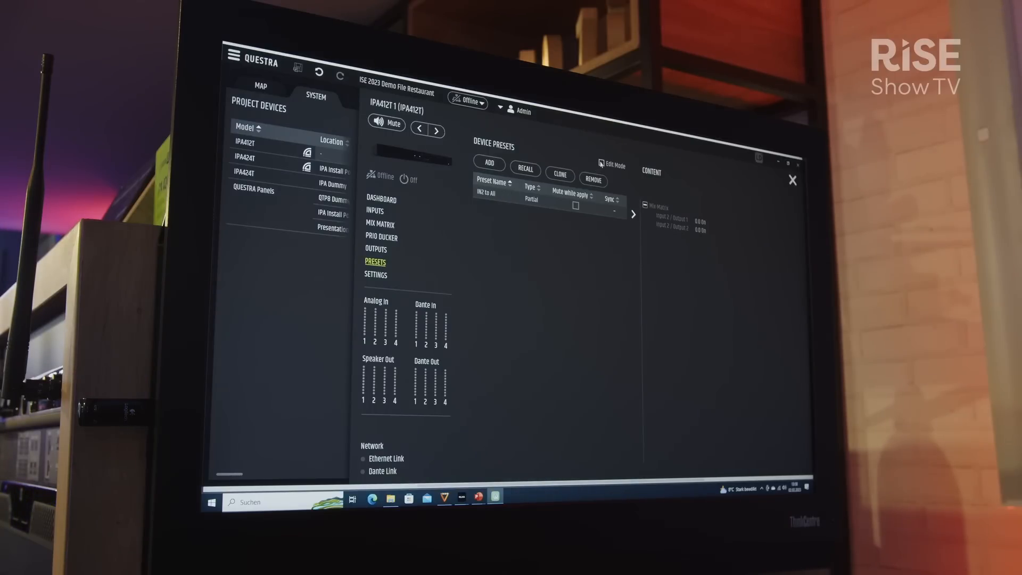
left_click(601, 165)
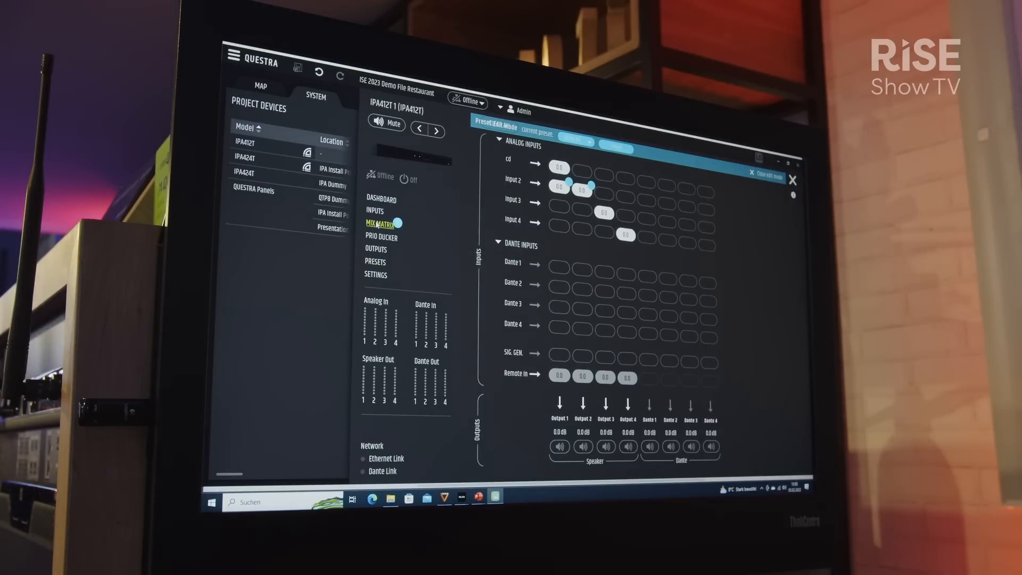
mouse_move(381, 237)
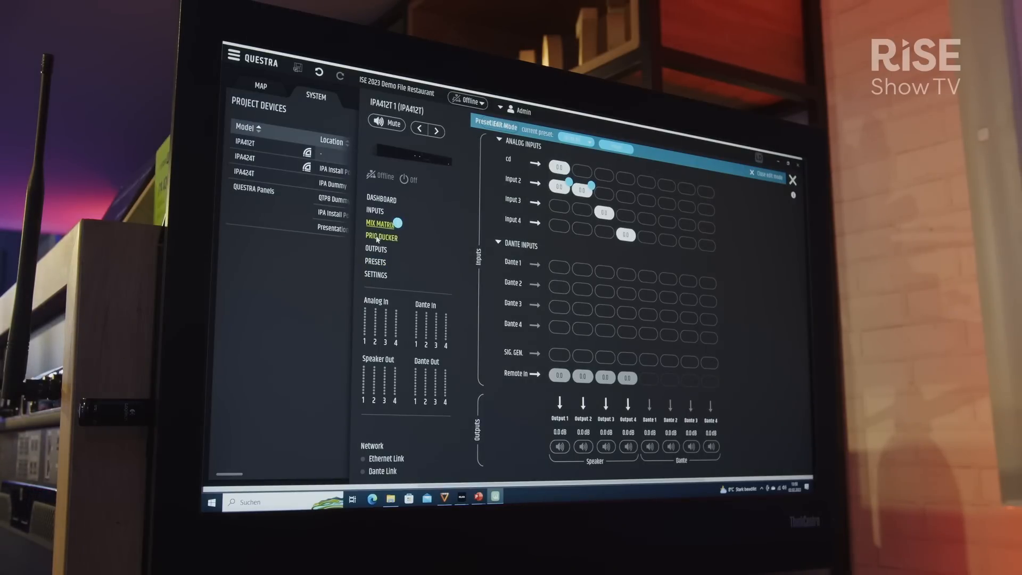
- Check the priority ducker's Priority Source choices, then show the analog outputs
left_click(381, 236)
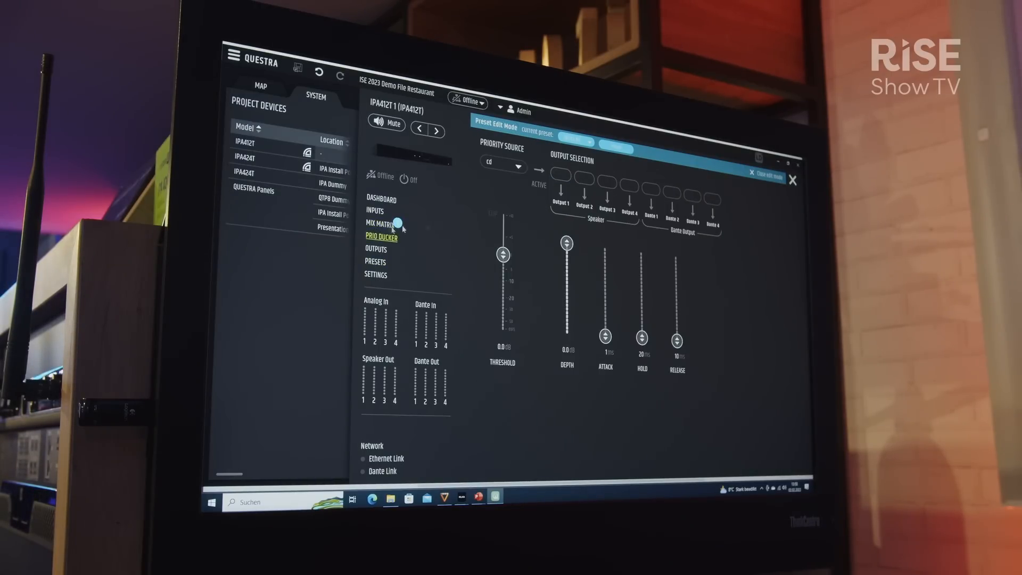
left_click(518, 165)
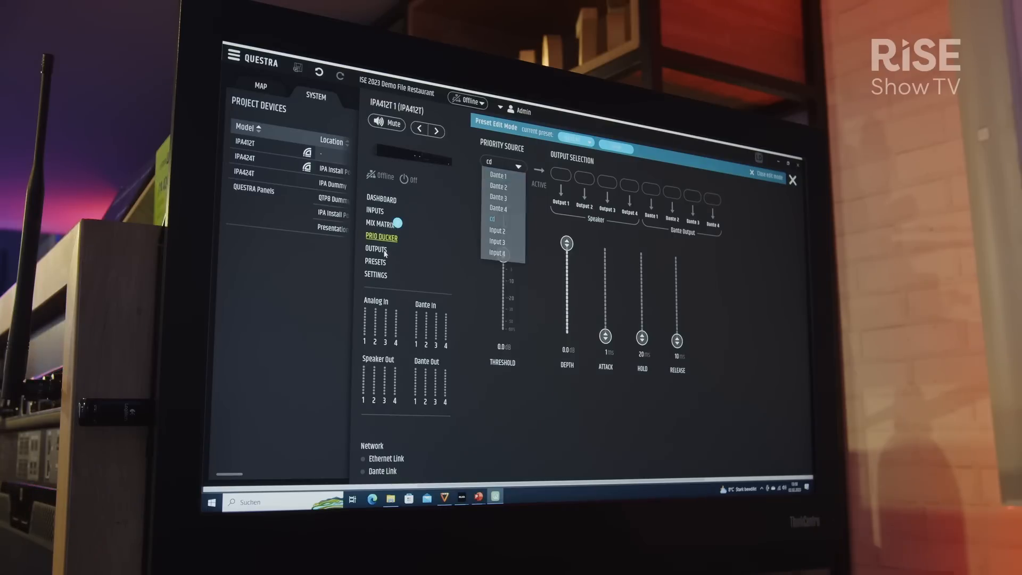
left_click(376, 248)
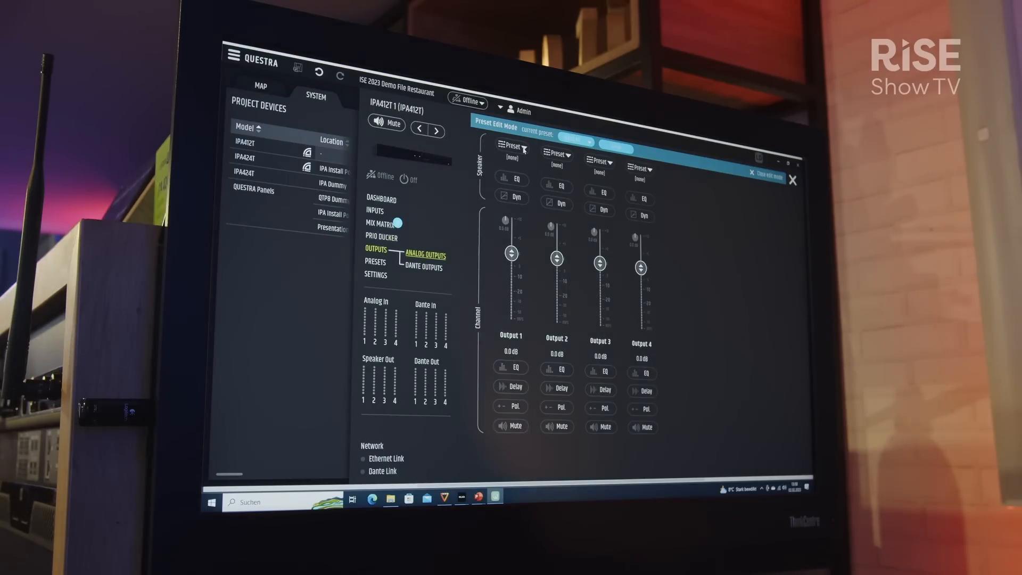
- Apply the LD Presets Maui II speaker preset to Output 1 and view its speaker EQ
left_click(525, 145)
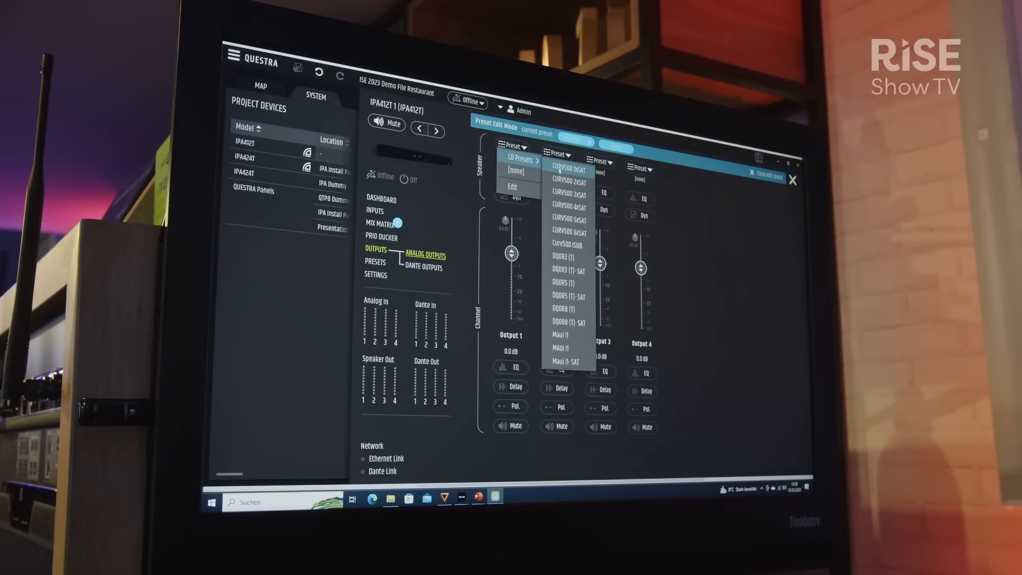
mouse_move(560, 334)
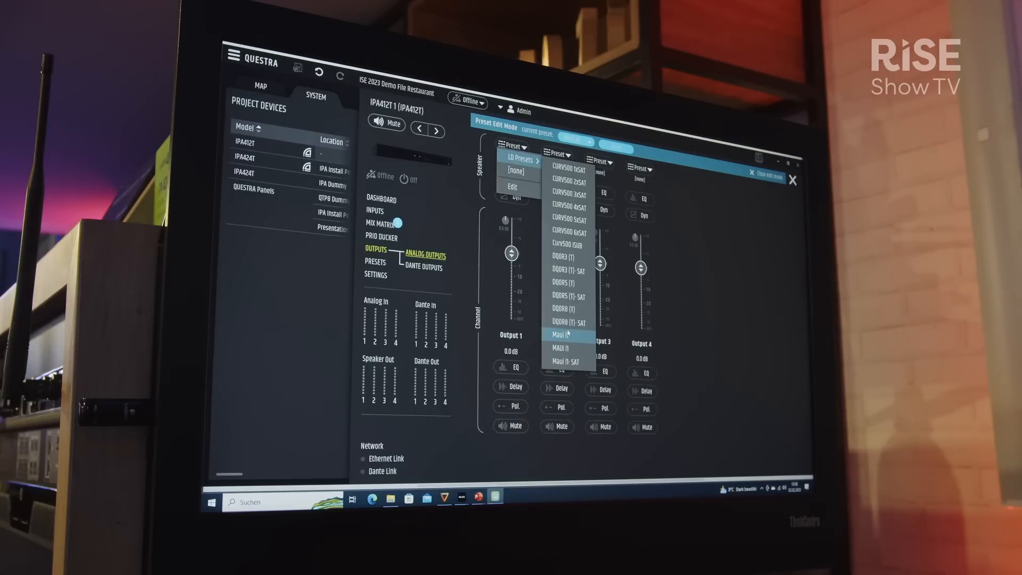
left_click(560, 334)
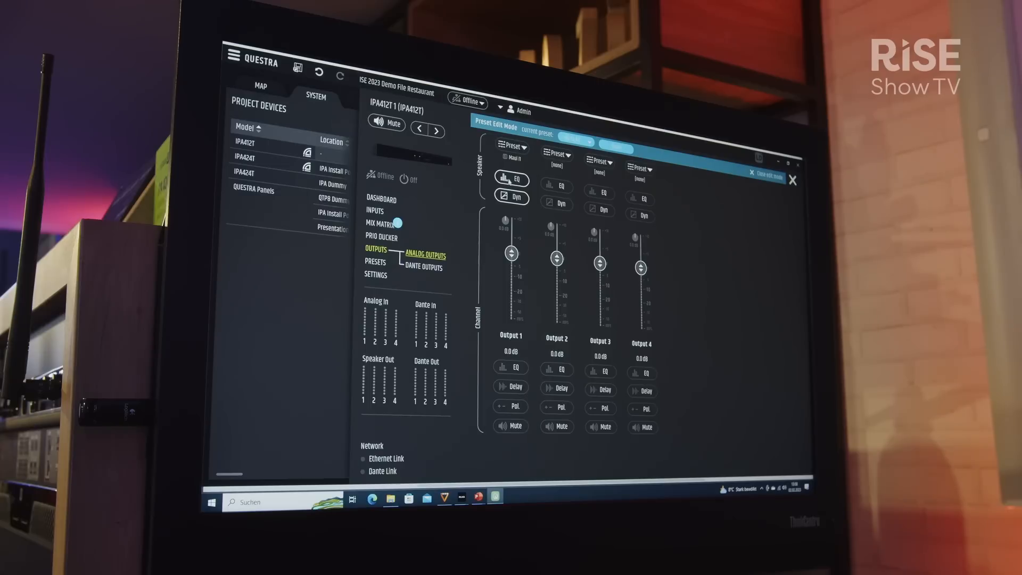
left_click(512, 180)
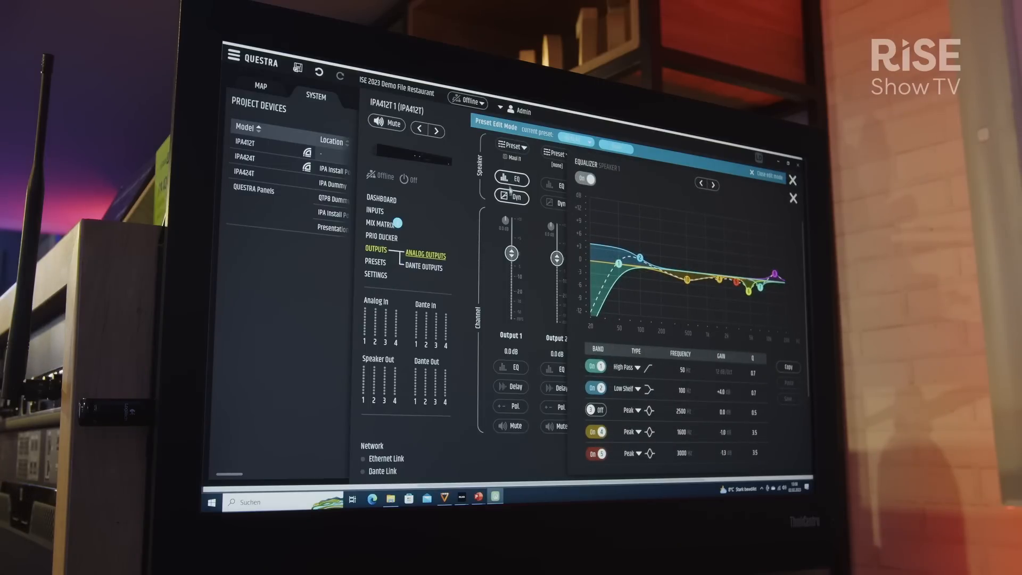
- Close the speaker equalizer and go back to the device presets page
left_click(511, 195)
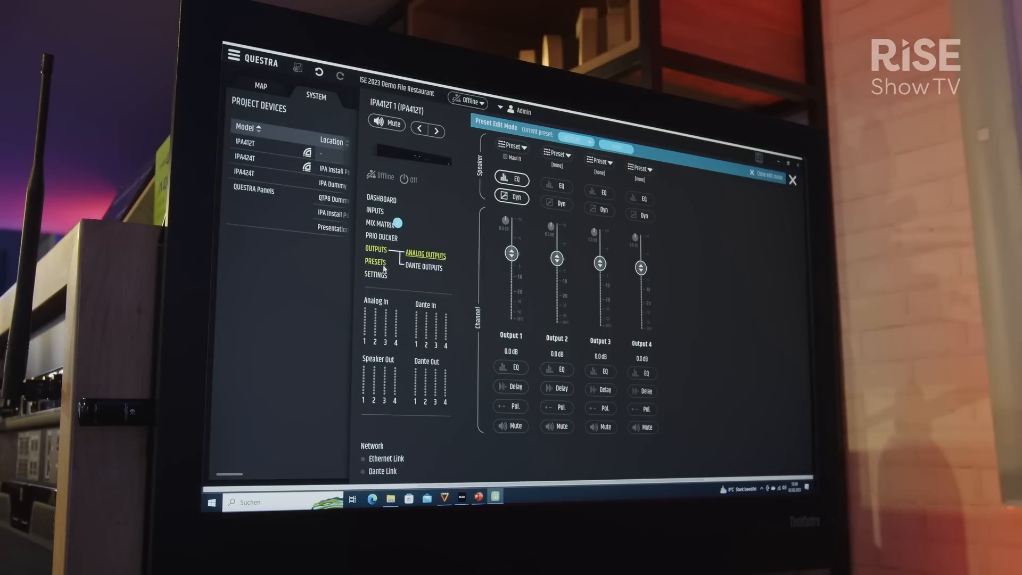
left_click(375, 262)
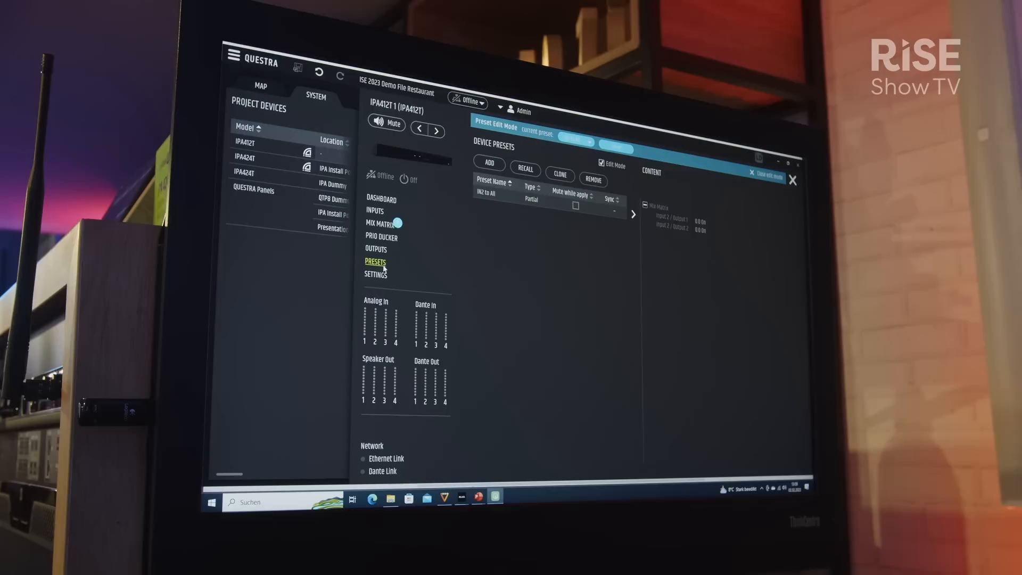